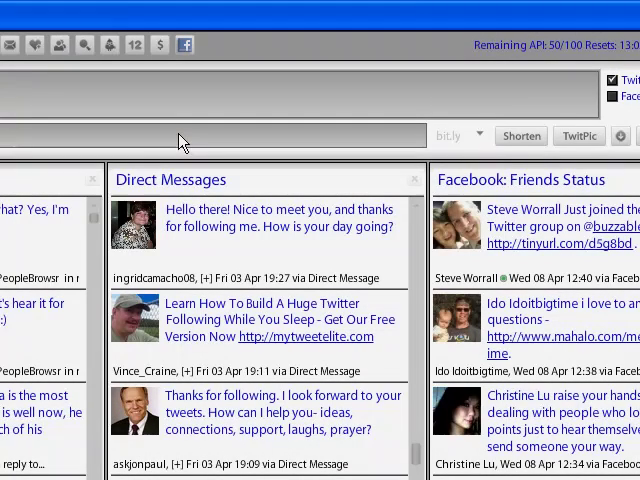
pyautogui.moveTo(36, 44)
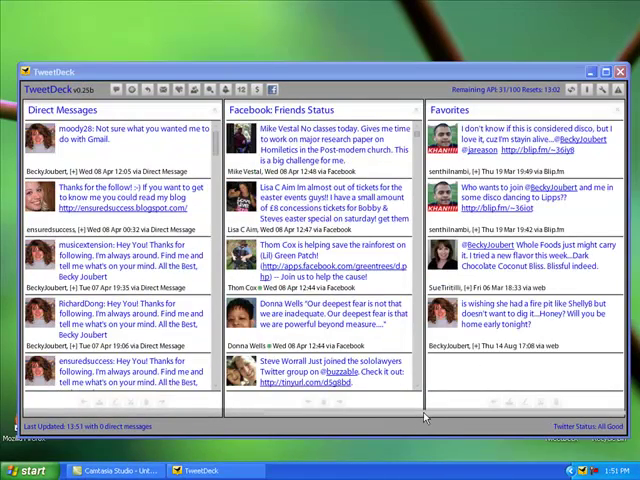
pyautogui.moveTo(536, 400)
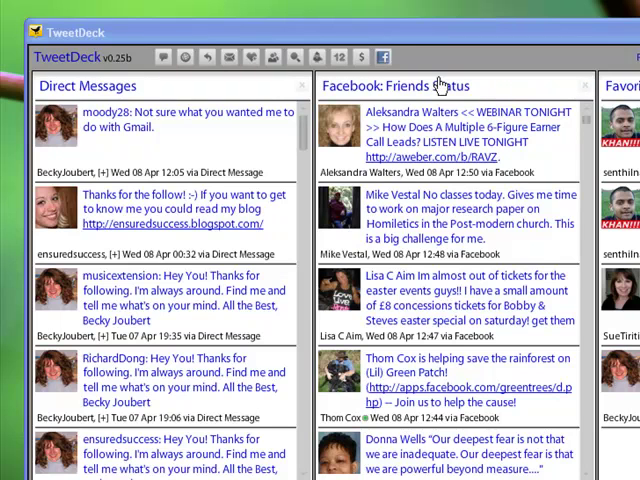
pyautogui.moveTo(384, 56)
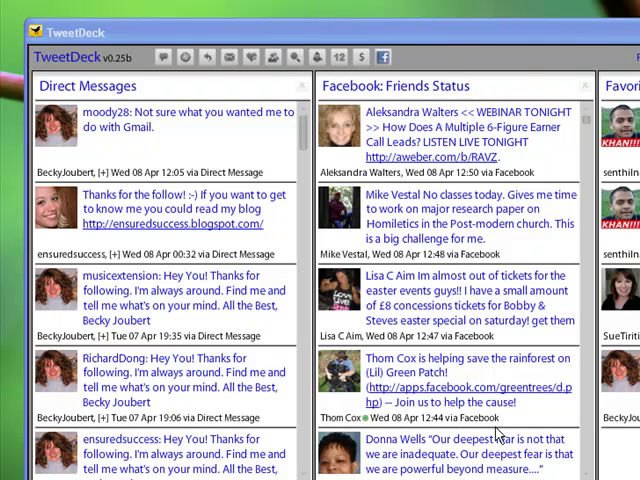
pyautogui.moveTo(552, 200)
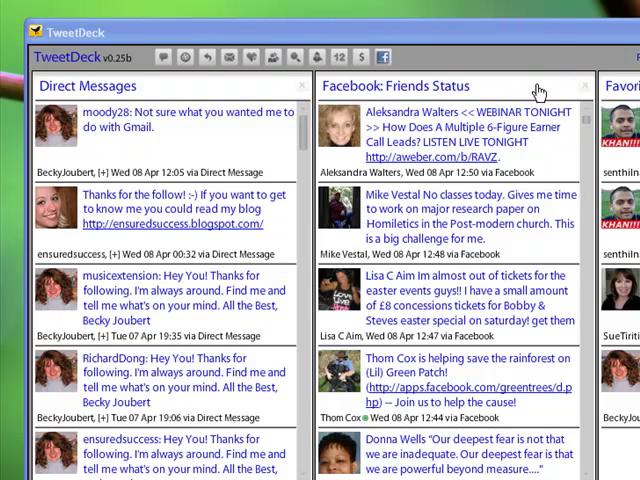
pyautogui.moveTo(318, 56)
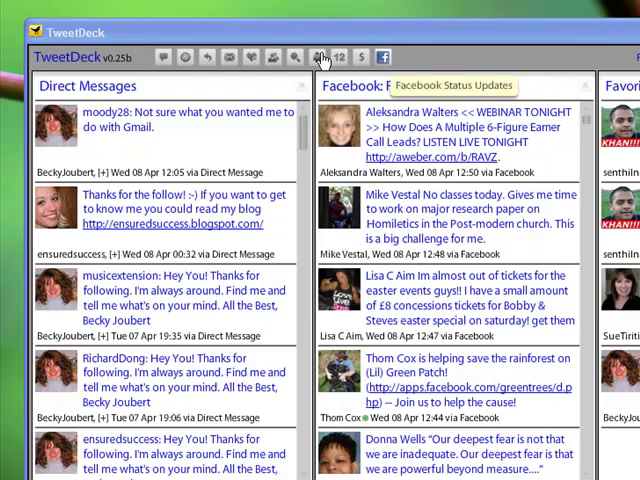
pyautogui.moveTo(272, 56)
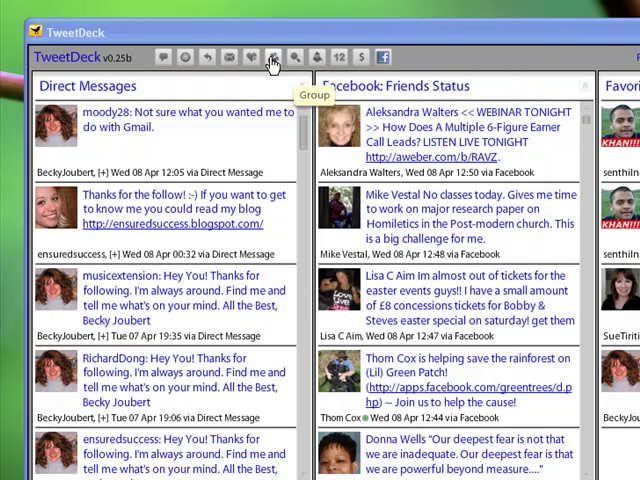
pyautogui.moveTo(270, 64)
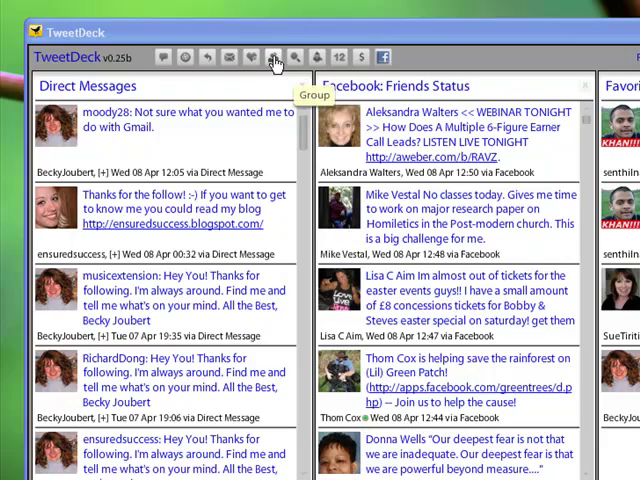
pyautogui.moveTo(276, 60)
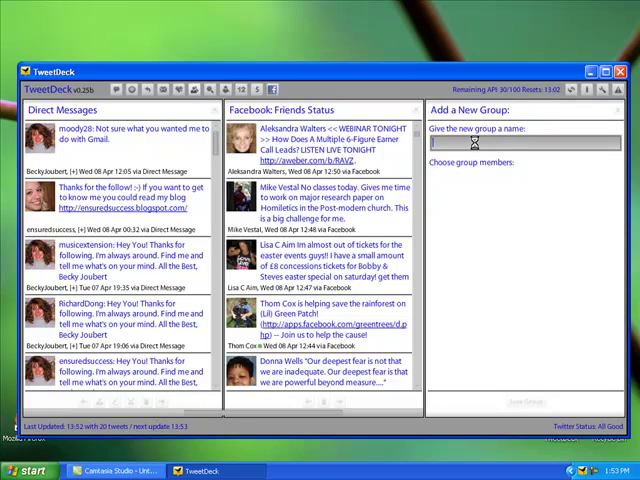
pyautogui.moveTo(48, 218)
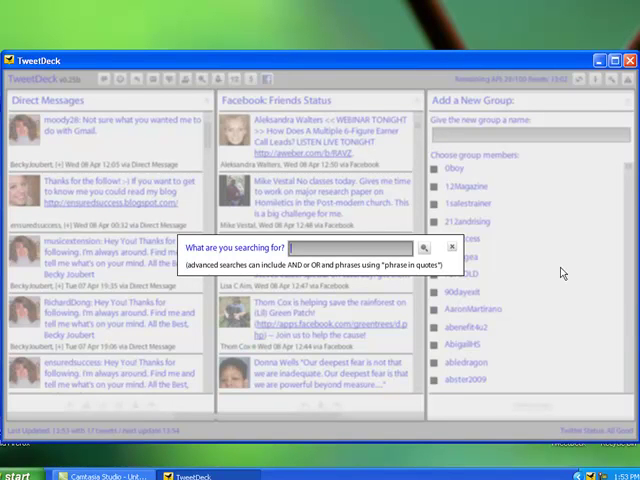
pyautogui.moveTo(578, 348)
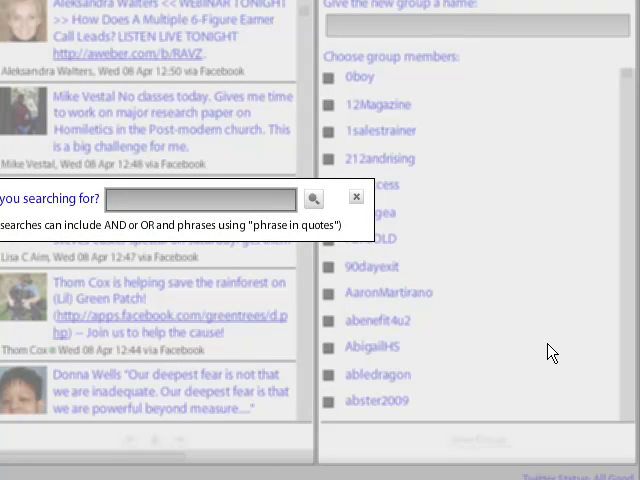
pyautogui.click(200, 198)
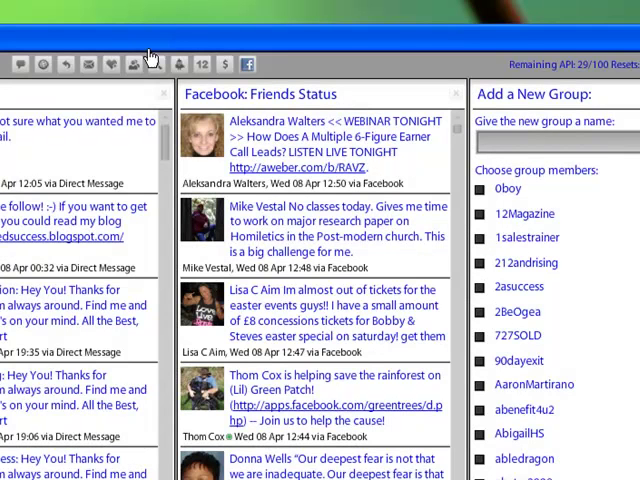
pyautogui.moveTo(180, 64)
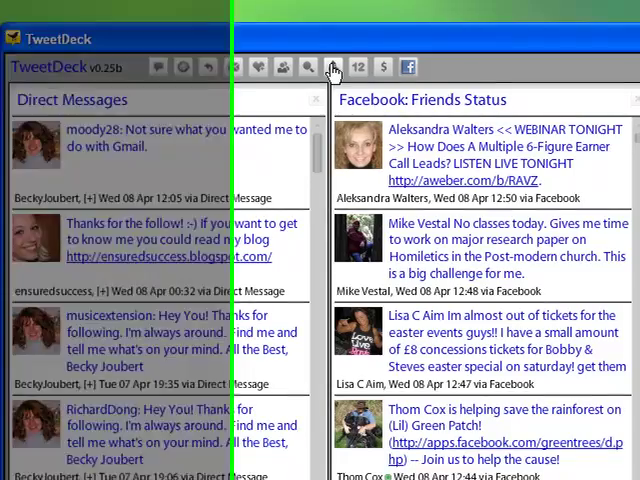
# Step: Add the TwitScoop: Buzzing Right Now trending topics column beside Favorites
pyautogui.click(80, 56)
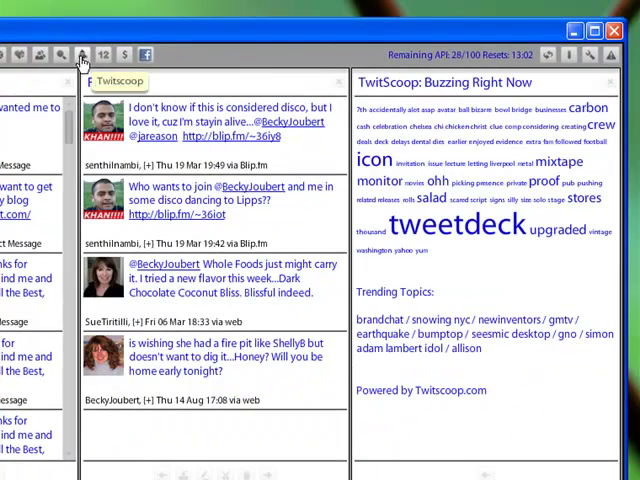
pyautogui.click(78, 56)
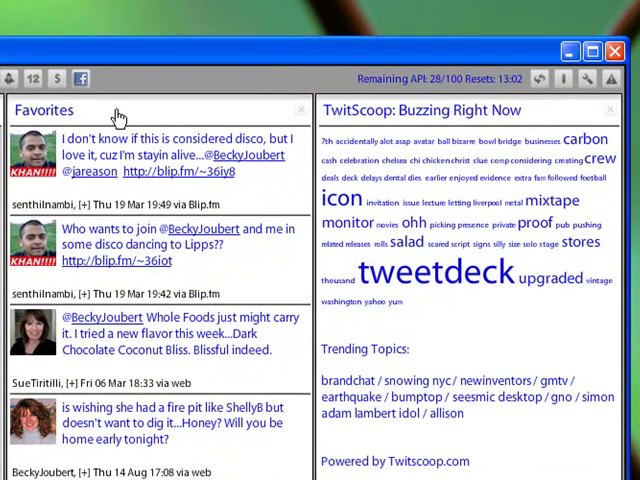
pyautogui.moveTo(458, 248)
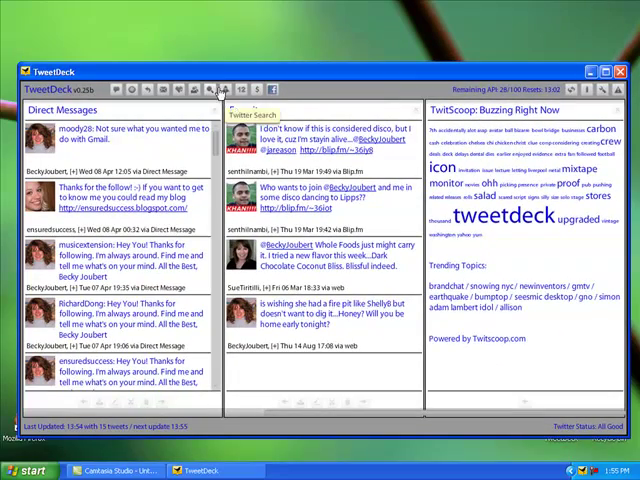
pyautogui.click(236, 90)
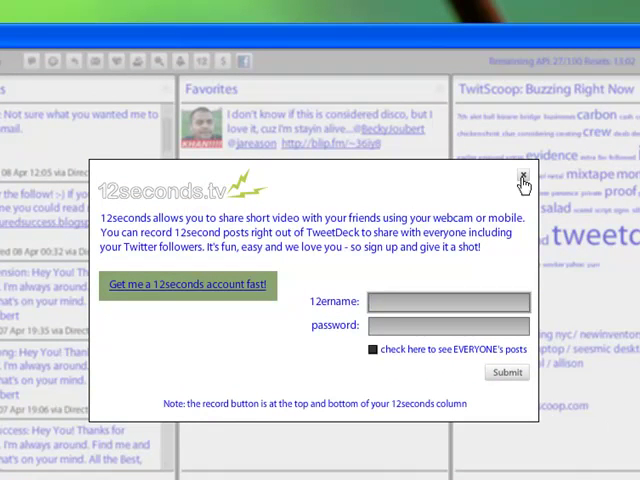
pyautogui.click(520, 178)
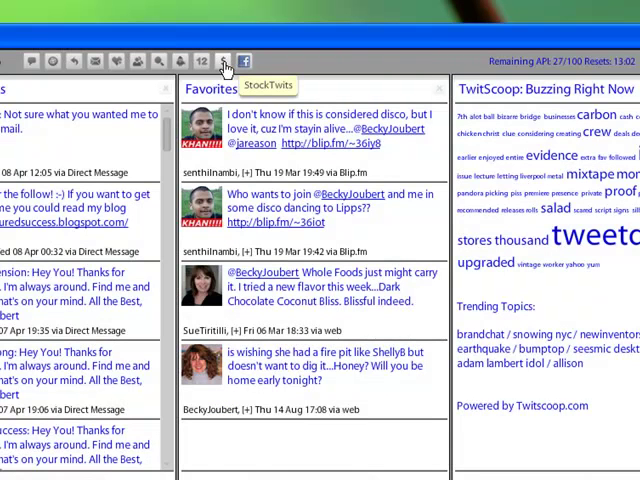
pyautogui.click(224, 60)
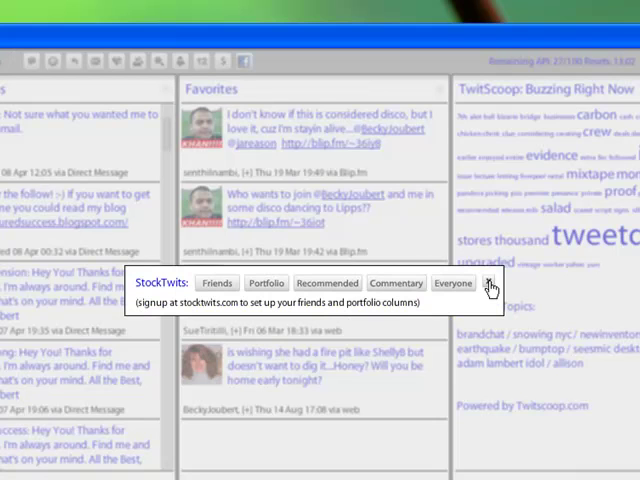
pyautogui.click(490, 284)
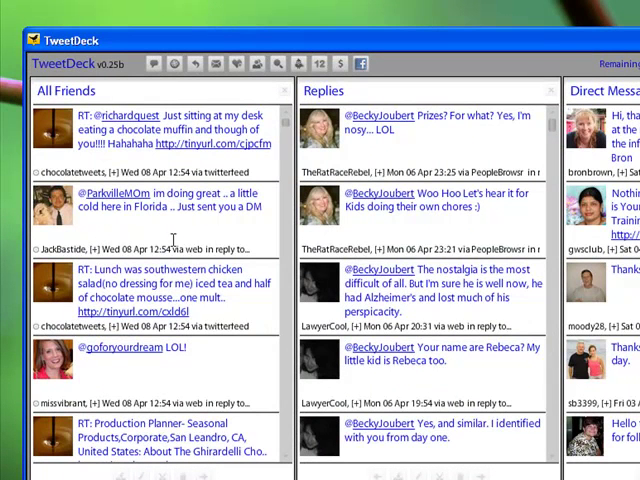
pyautogui.moveTo(46, 202)
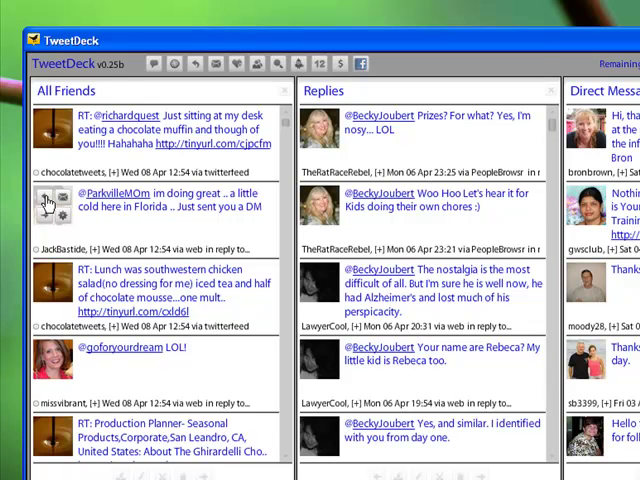
pyautogui.click(46, 202)
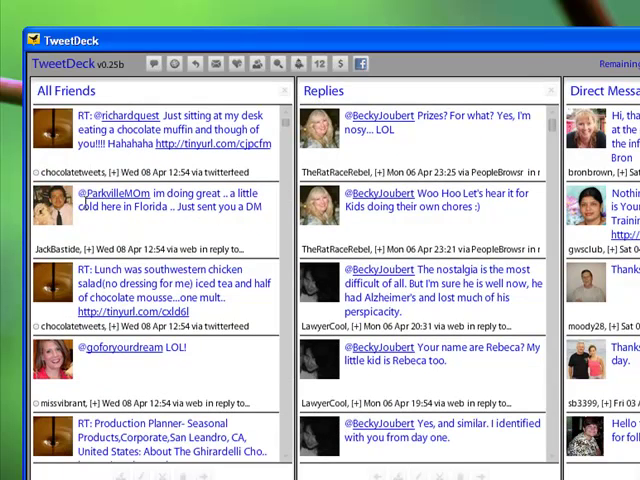
pyautogui.moveTo(50, 210)
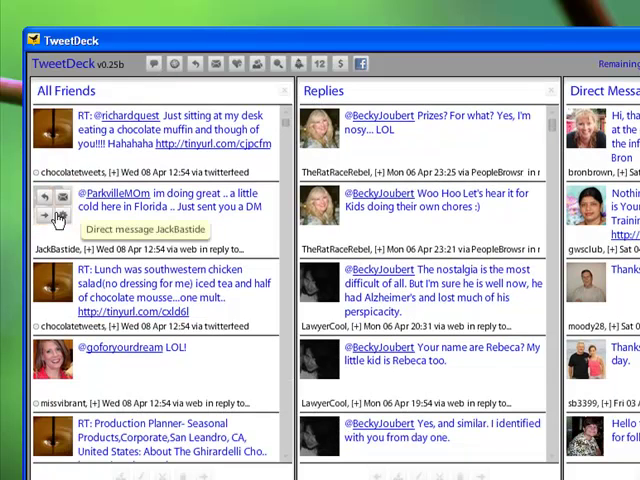
pyautogui.moveTo(48, 220)
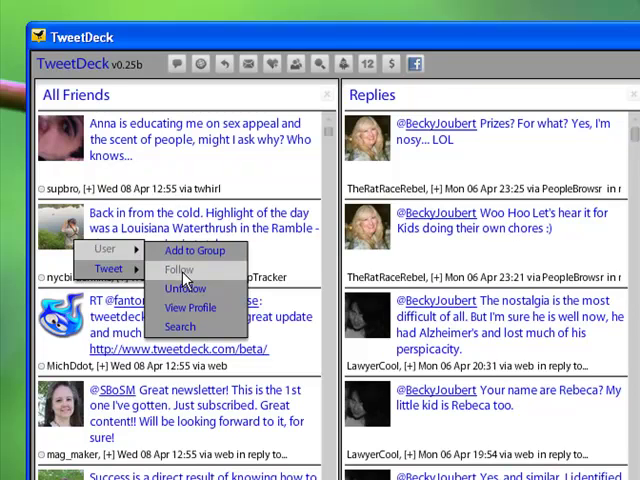
pyautogui.moveTo(196, 308)
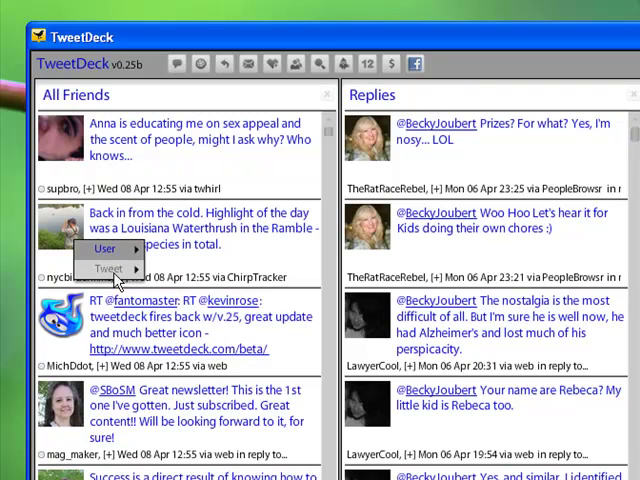
# Step: Show a tweet's action menu with Favorite, Email Tweet, Translate, Untranslate, Mark as Read and Delete
pyautogui.click(104, 268)
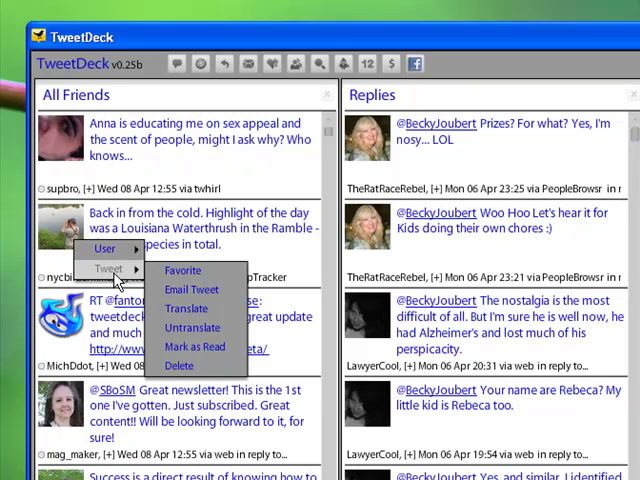
pyautogui.moveTo(184, 270)
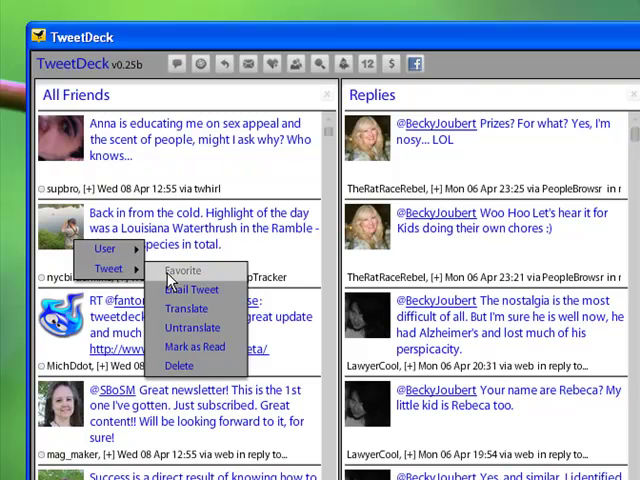
pyautogui.moveTo(192, 290)
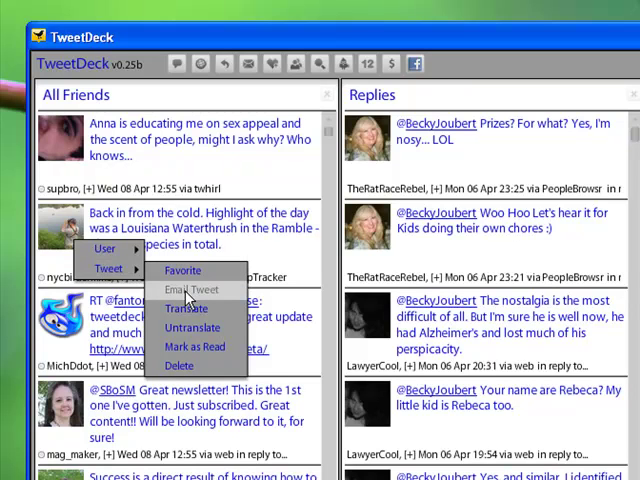
pyautogui.moveTo(204, 312)
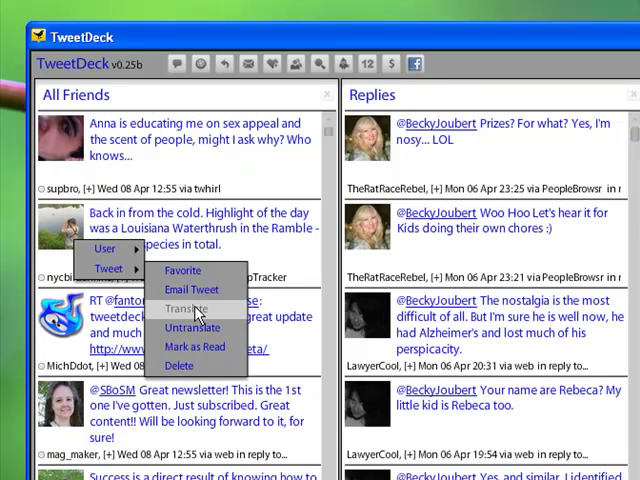
pyautogui.moveTo(200, 346)
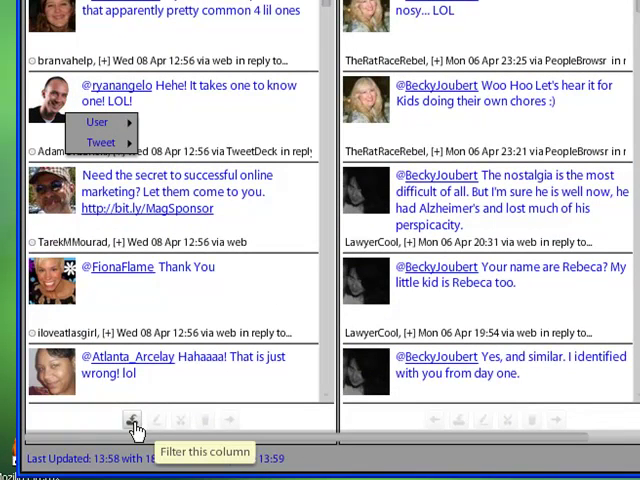
pyautogui.moveTo(160, 420)
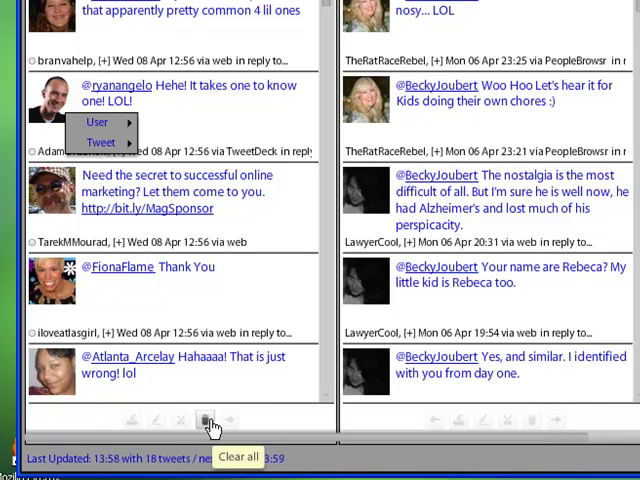
pyautogui.moveTo(228, 424)
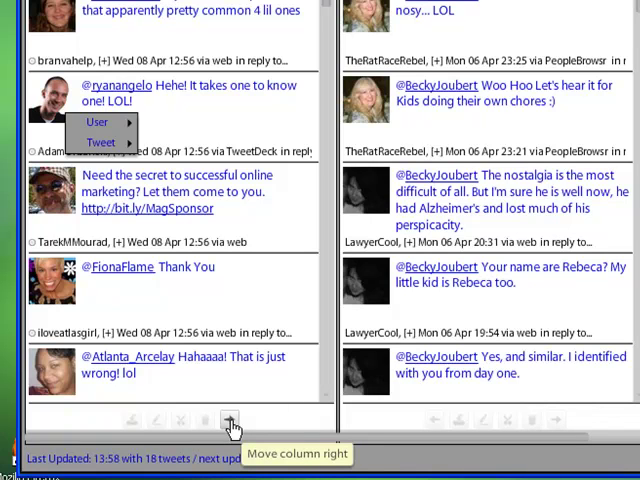
pyautogui.click(232, 420)
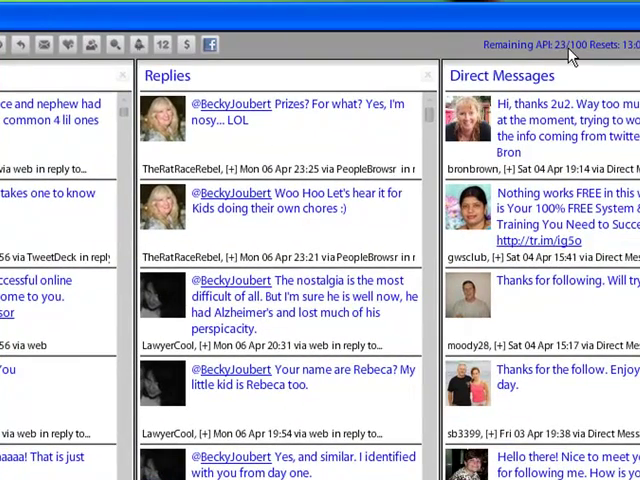
pyautogui.moveTo(570, 60)
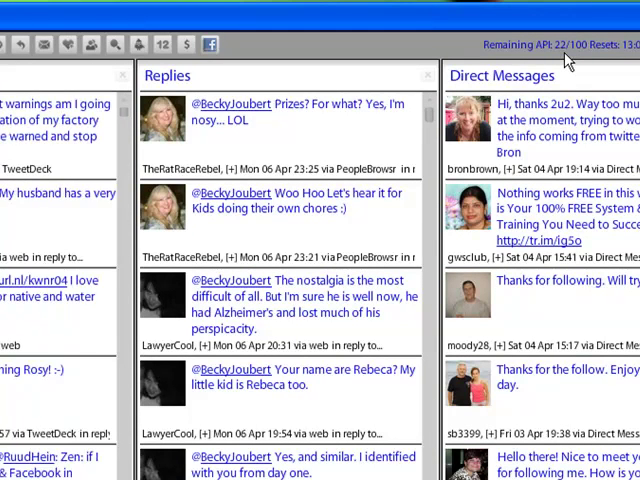
pyautogui.moveTo(324, 142)
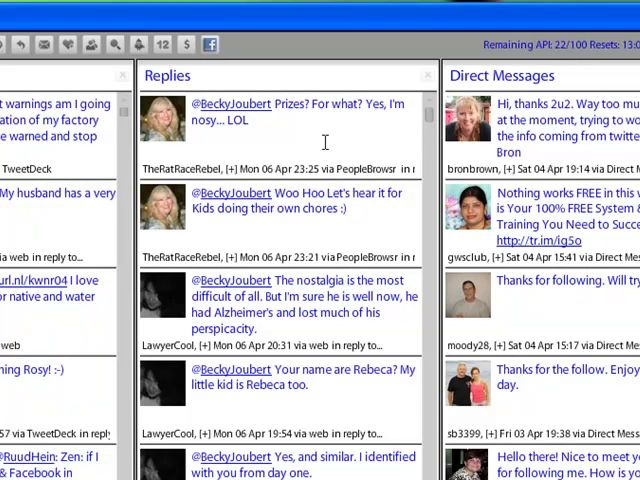
pyautogui.moveTo(568, 68)
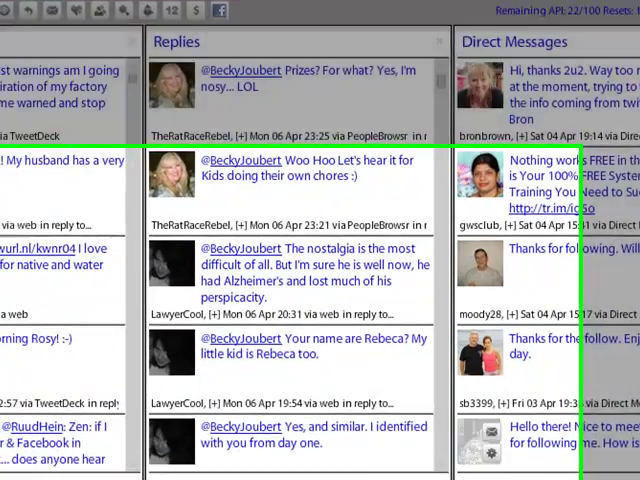
pyautogui.scroll(-3)
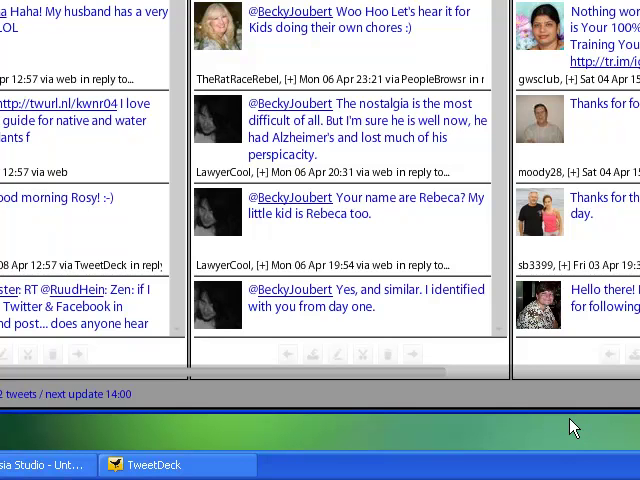
pyautogui.moveTo(118, 428)
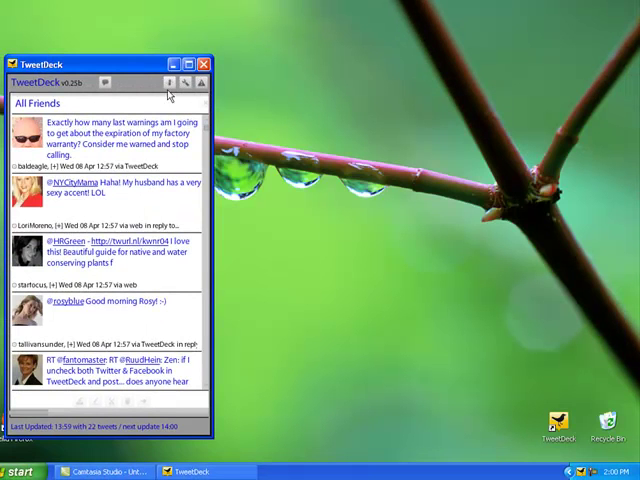
pyautogui.click(188, 64)
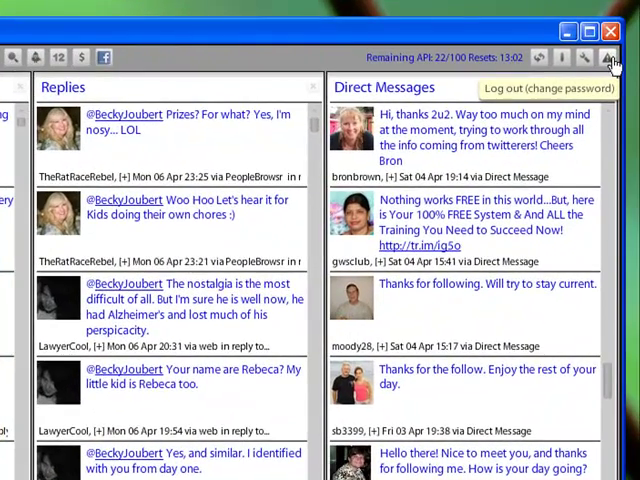
pyautogui.moveTo(584, 62)
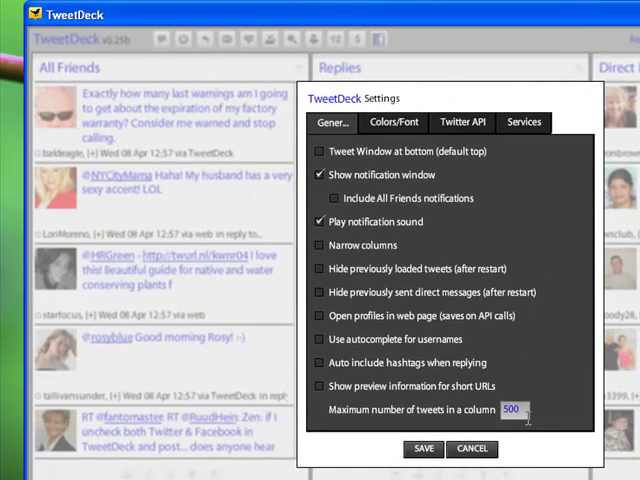
pyautogui.moveTo(460, 122)
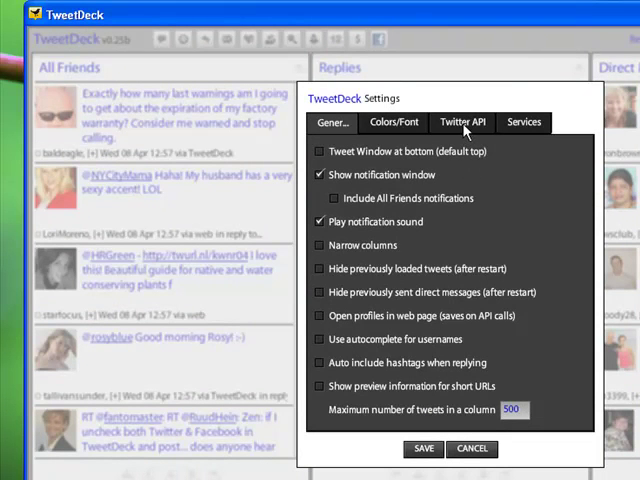
pyautogui.click(462, 122)
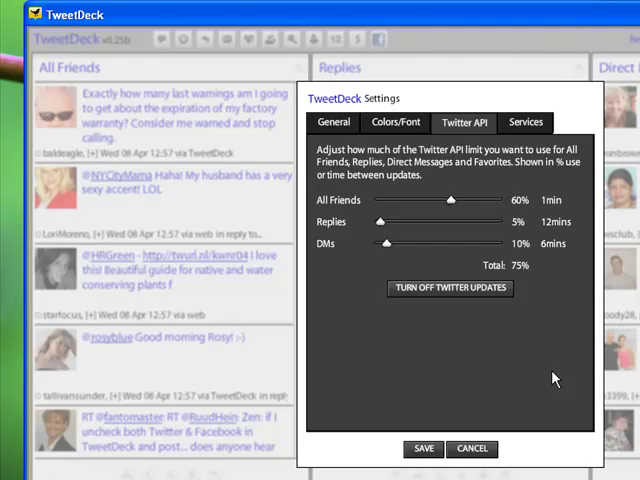
pyautogui.moveTo(532, 384)
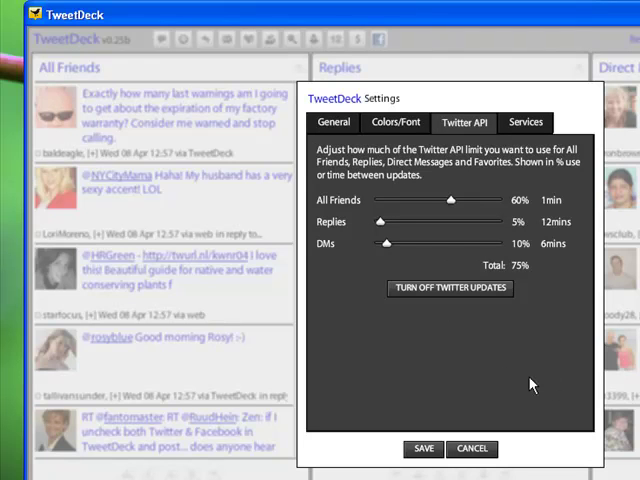
pyautogui.moveTo(462, 232)
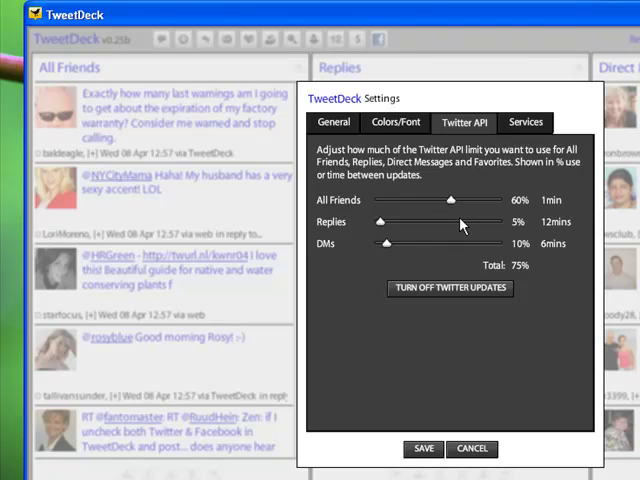
pyautogui.moveTo(452, 202)
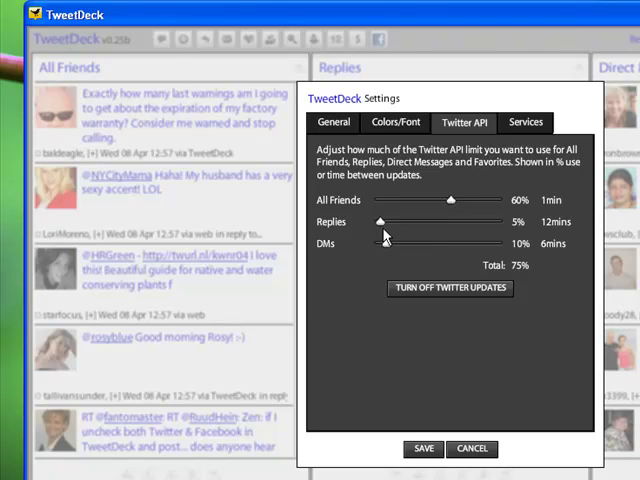
pyautogui.moveTo(388, 224)
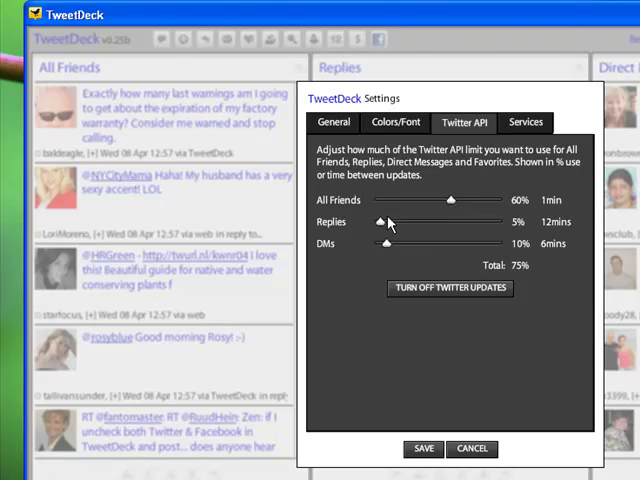
pyautogui.moveTo(478, 310)
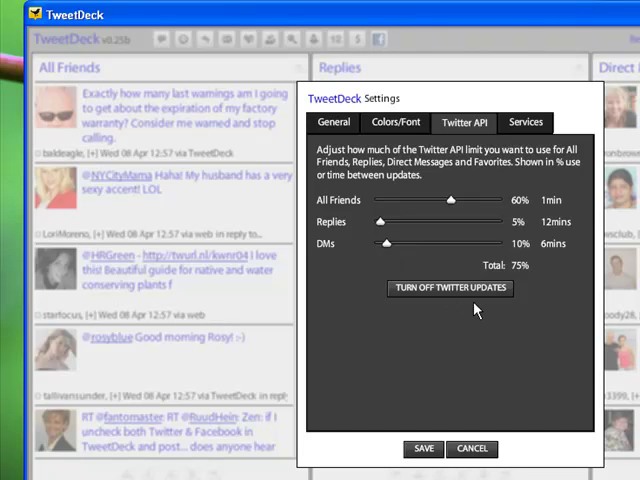
pyautogui.moveTo(484, 356)
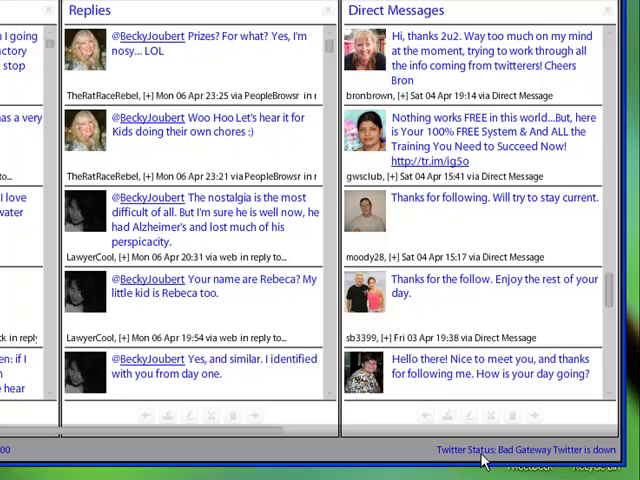
pyautogui.moveTo(508, 458)
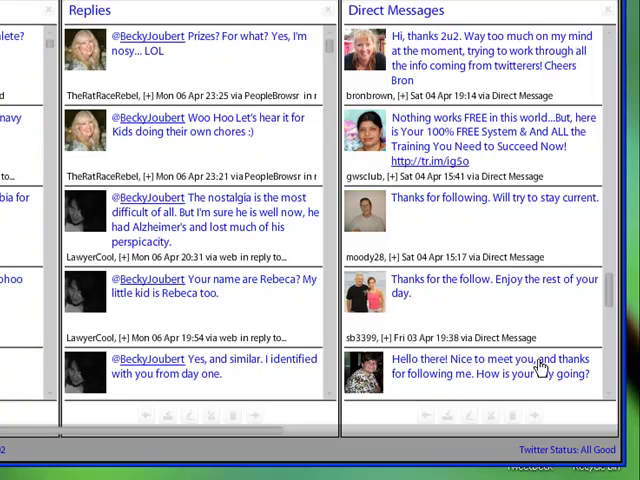
pyautogui.moveTo(372, 268)
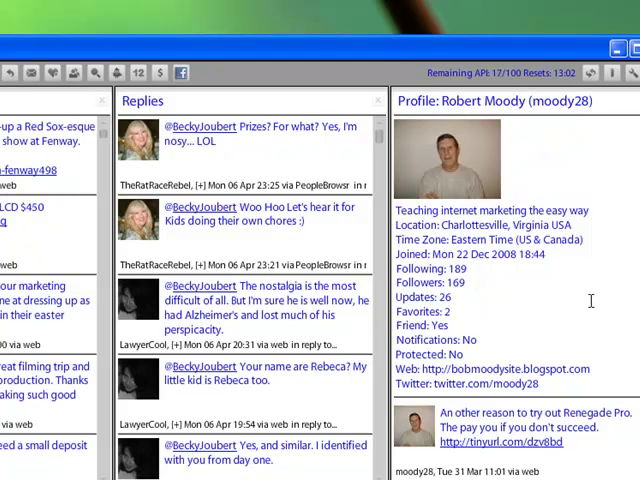
pyautogui.moveTo(608, 324)
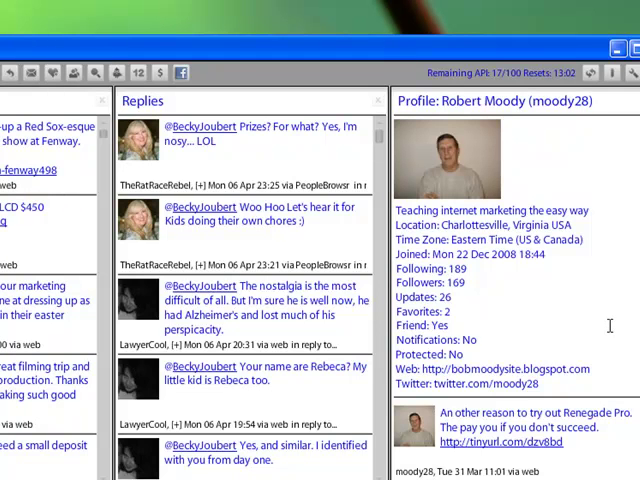